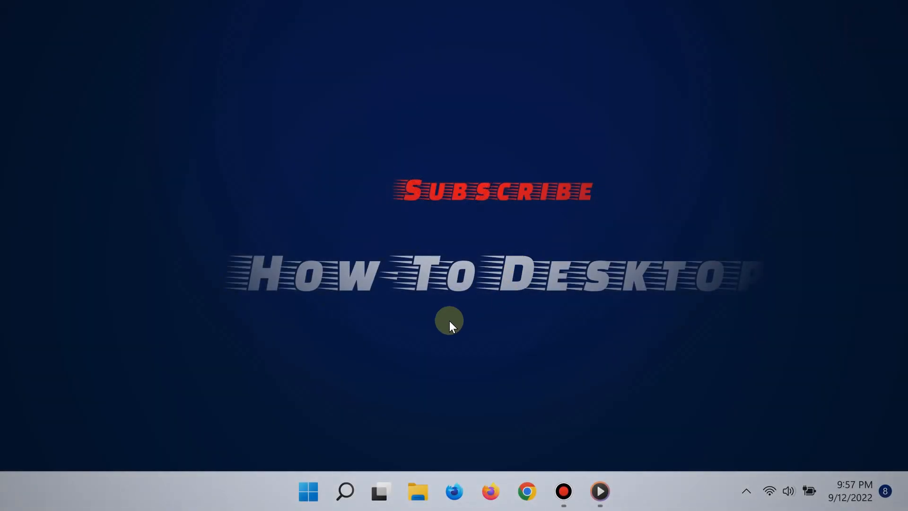
Step: Open Quick Settings from the tray and drag brightness from 97 down to 10
click(657, 437)
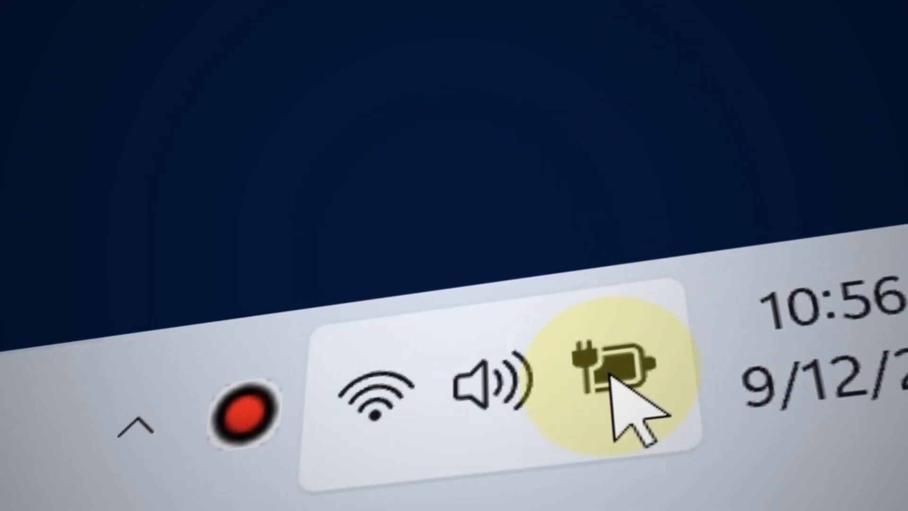
click(608, 376)
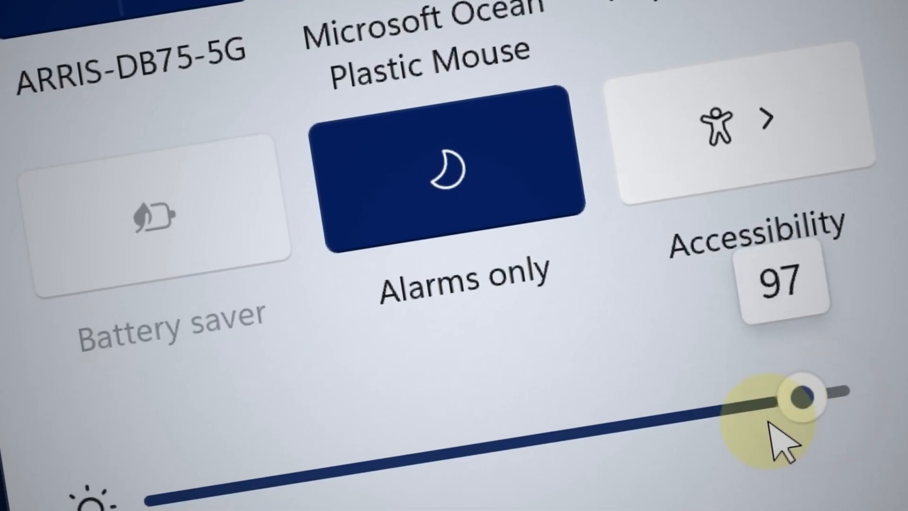
drag(799, 397, 596, 411)
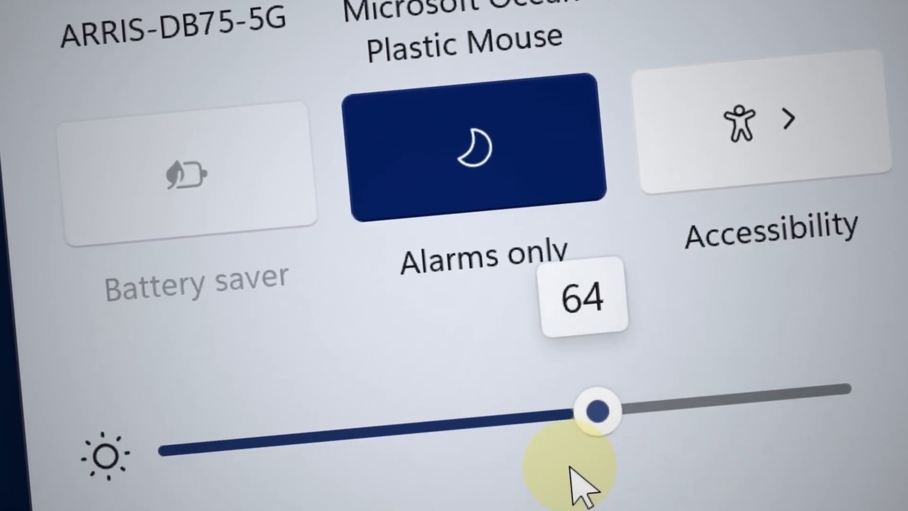
drag(596, 410, 376, 400)
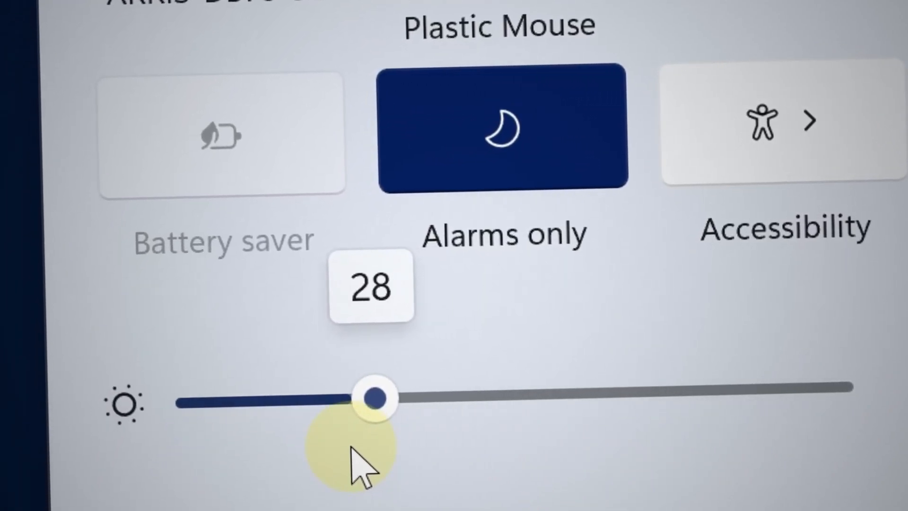
drag(376, 400, 278, 362)
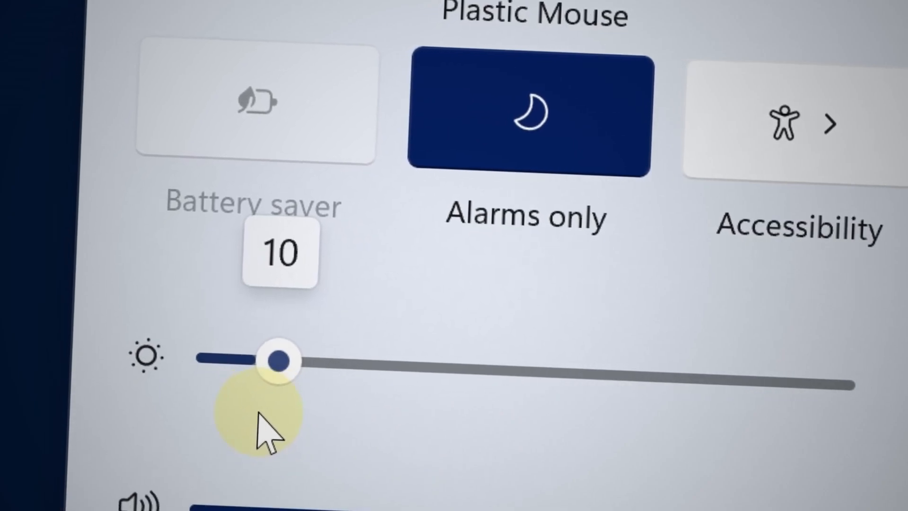